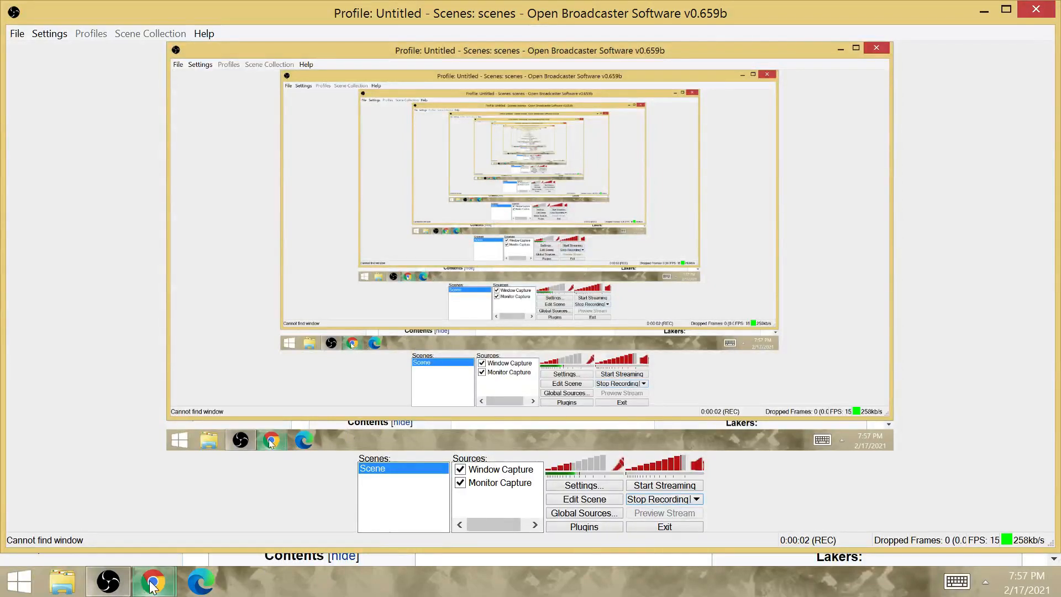
# - Bring Chrome forward showing the 1983 NBA Finals Wikipedia article
pyautogui.click(154, 581)
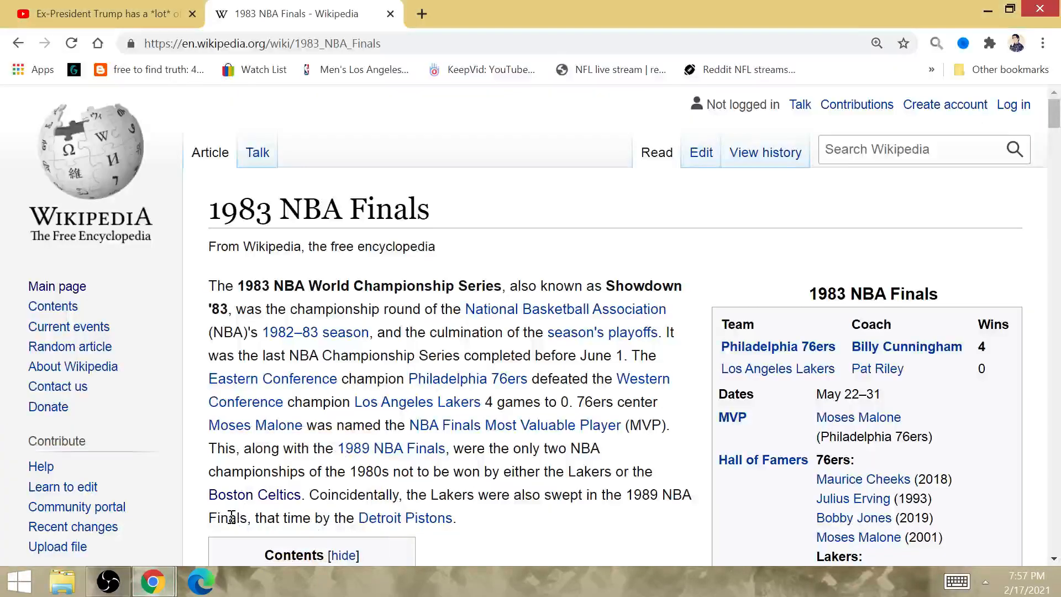
pyautogui.moveTo(523, 246)
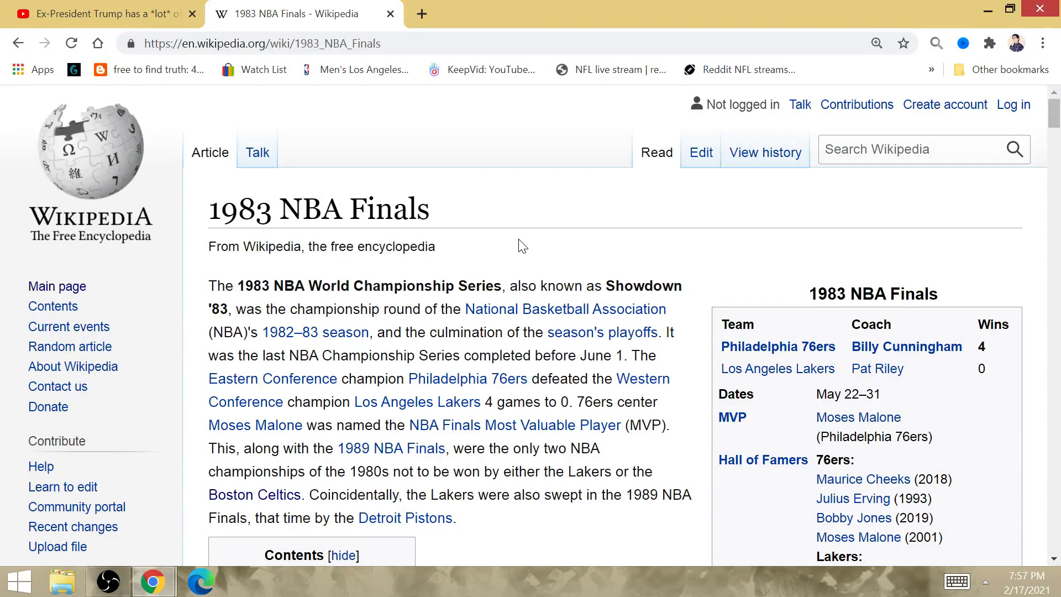
pyautogui.moveTo(587, 242)
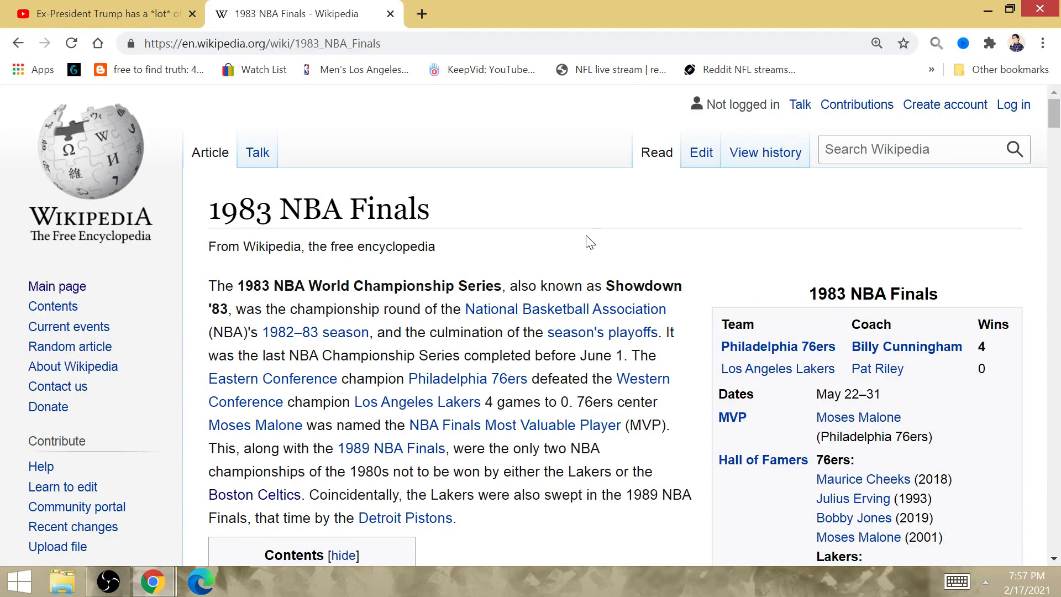
pyautogui.moveTo(583, 242)
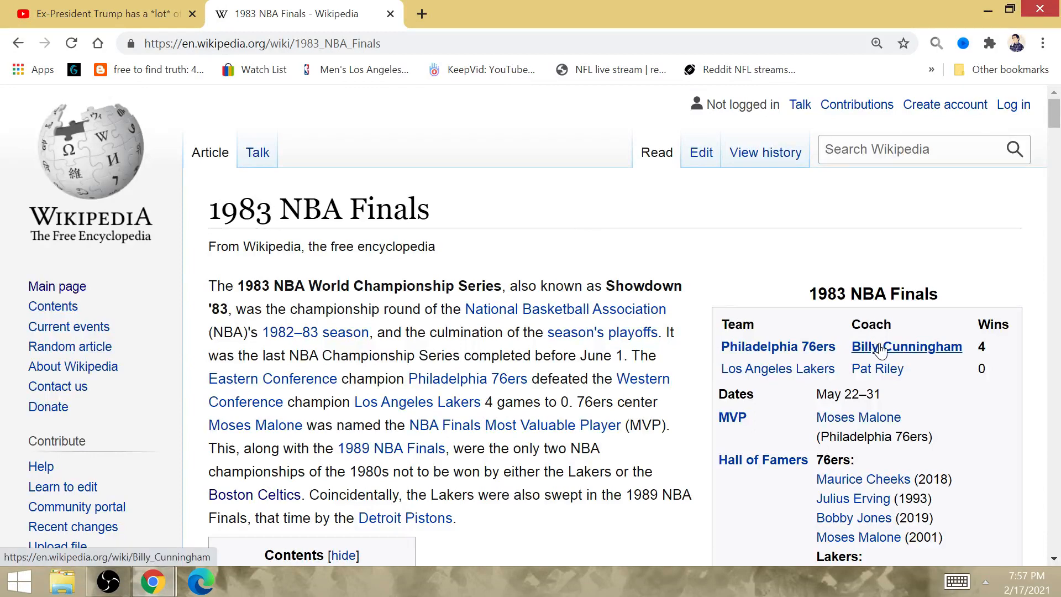
pyautogui.moveTo(905, 346)
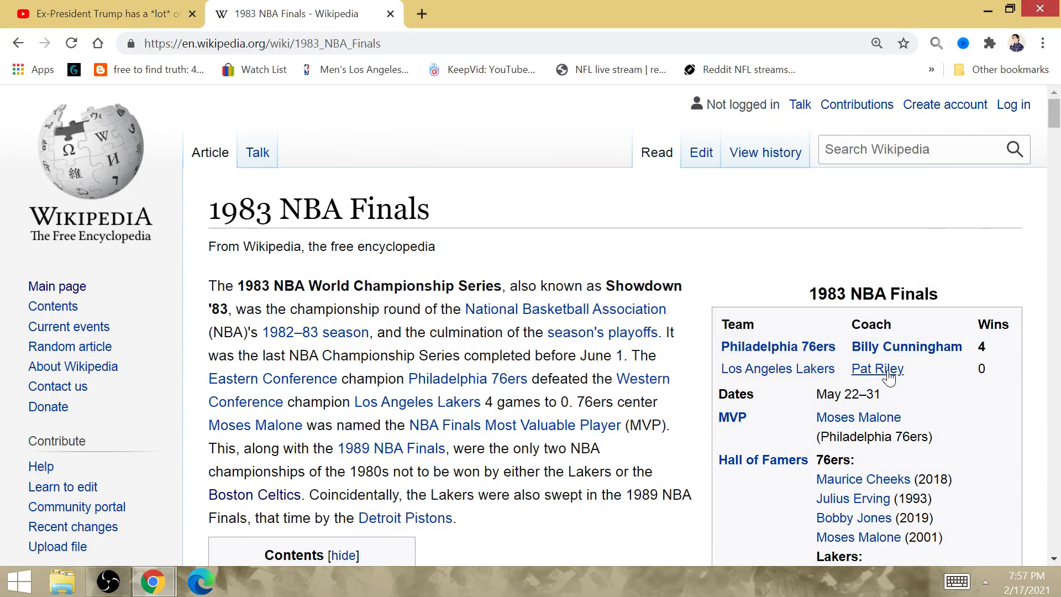
pyautogui.moveTo(876, 368)
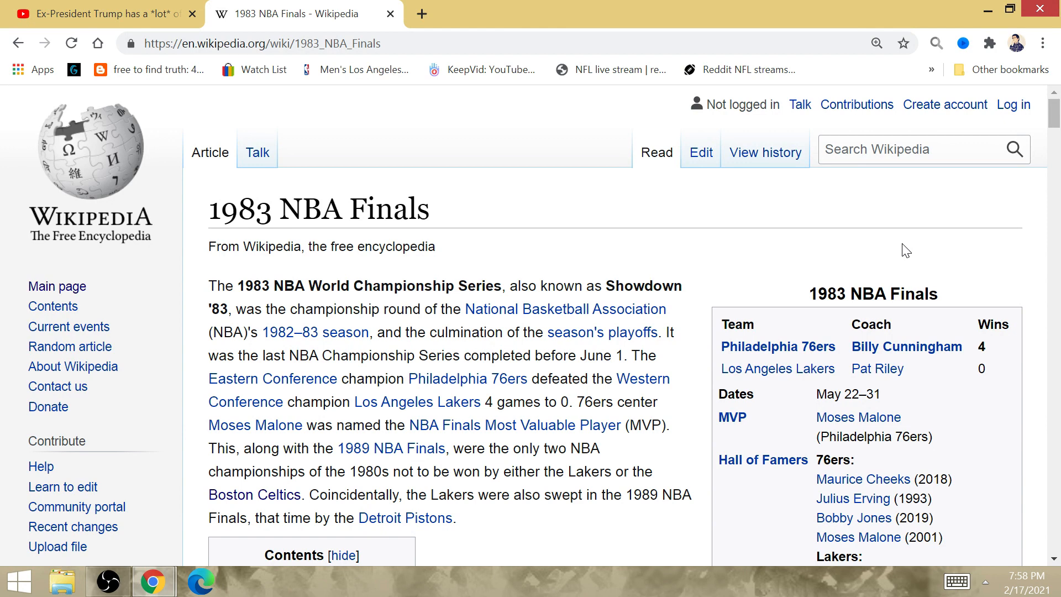
pyautogui.moveTo(877, 368)
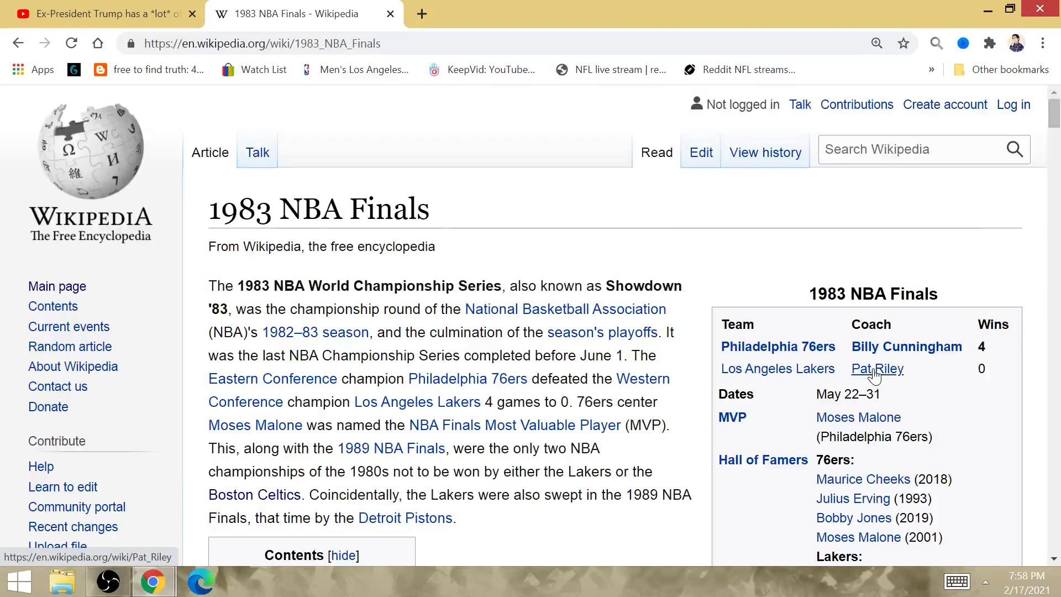
pyautogui.moveTo(877, 369)
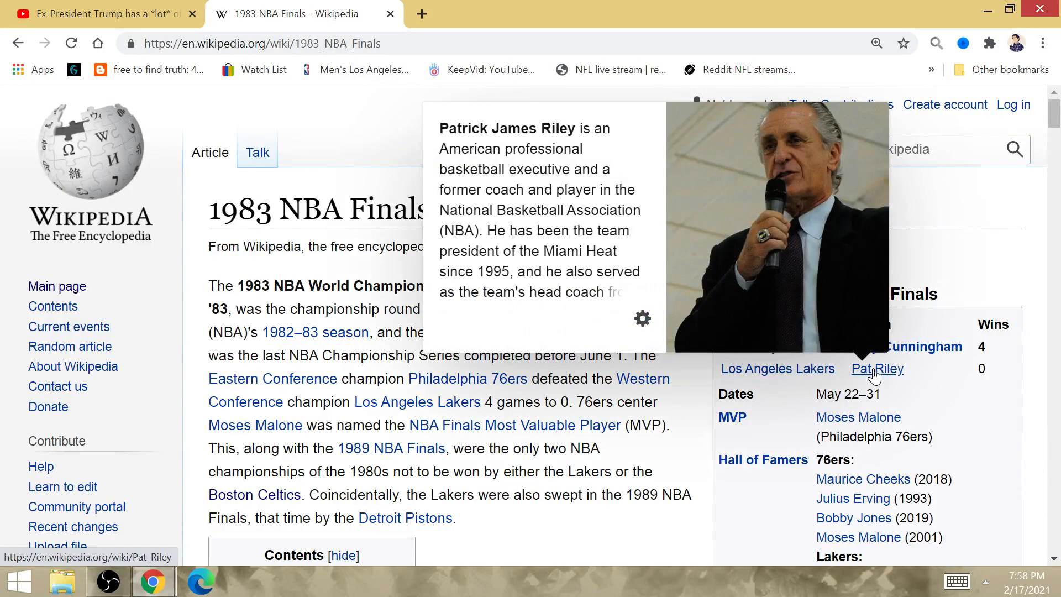
pyautogui.moveTo(905, 346)
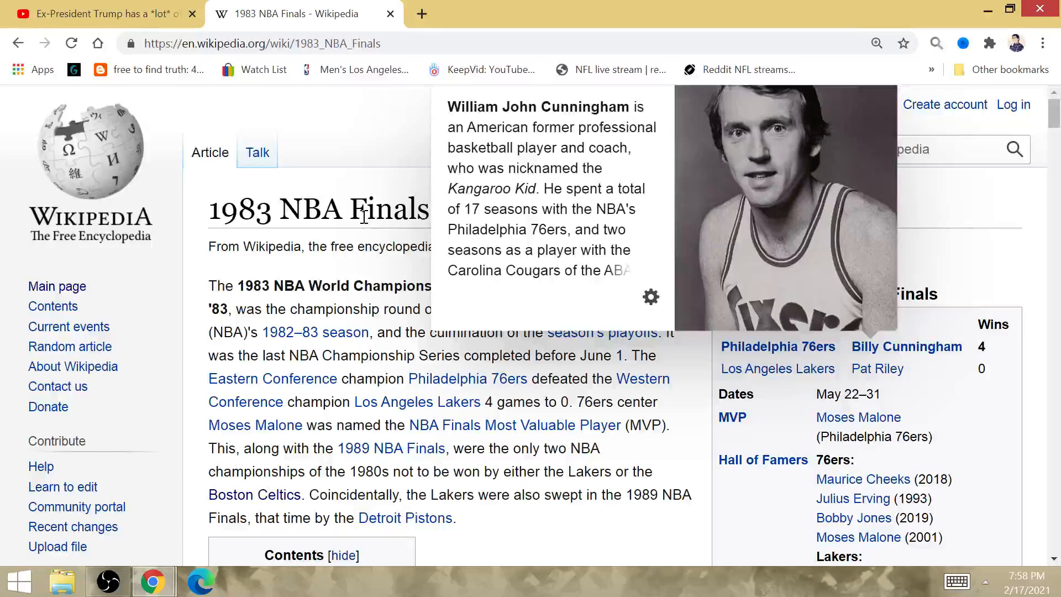
pyautogui.moveTo(335, 245)
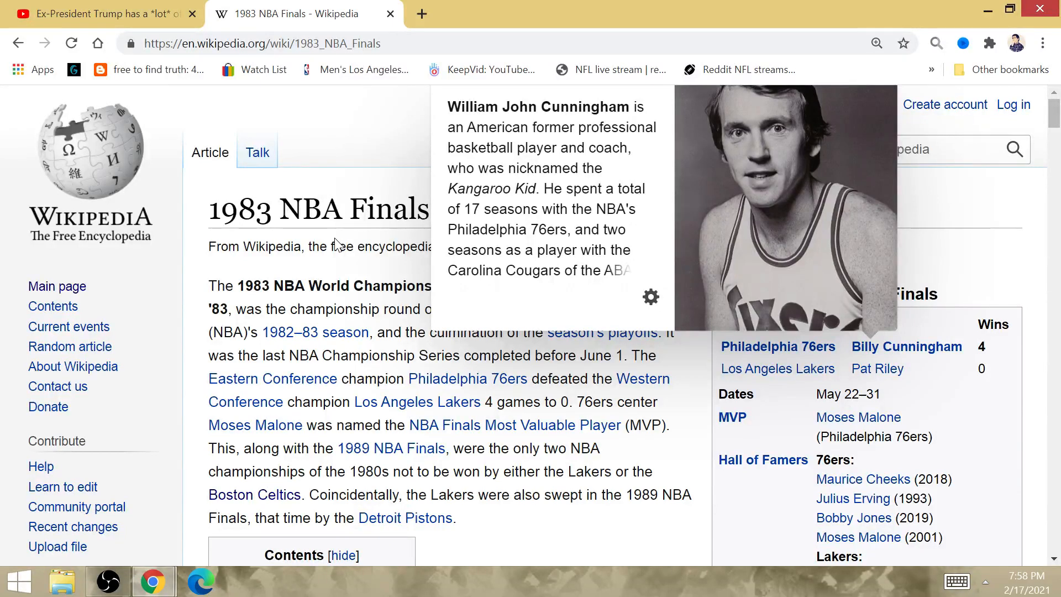
pyautogui.moveTo(352, 270)
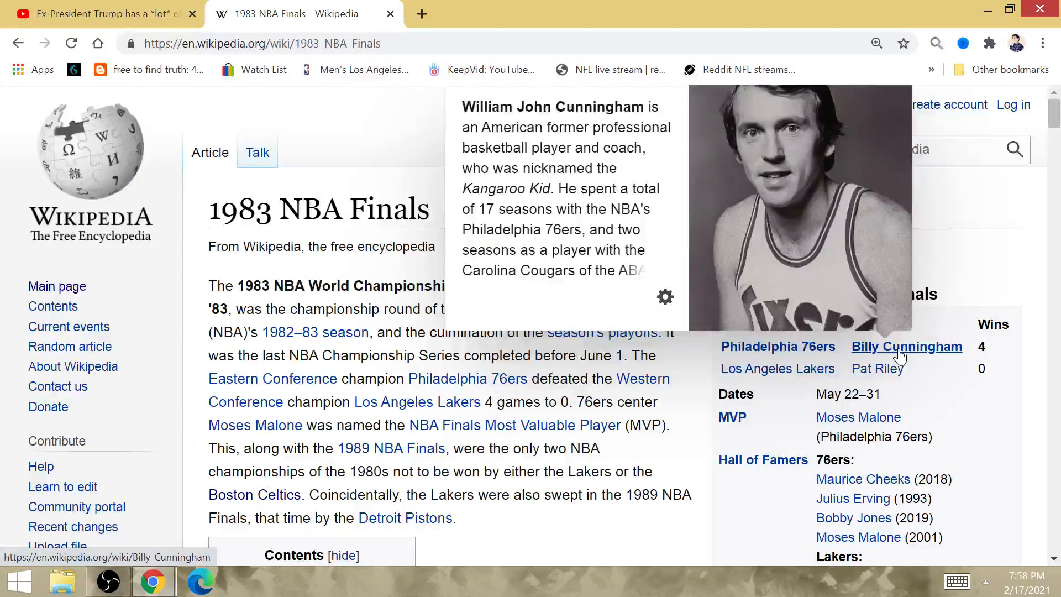
pyautogui.moveTo(535, 355)
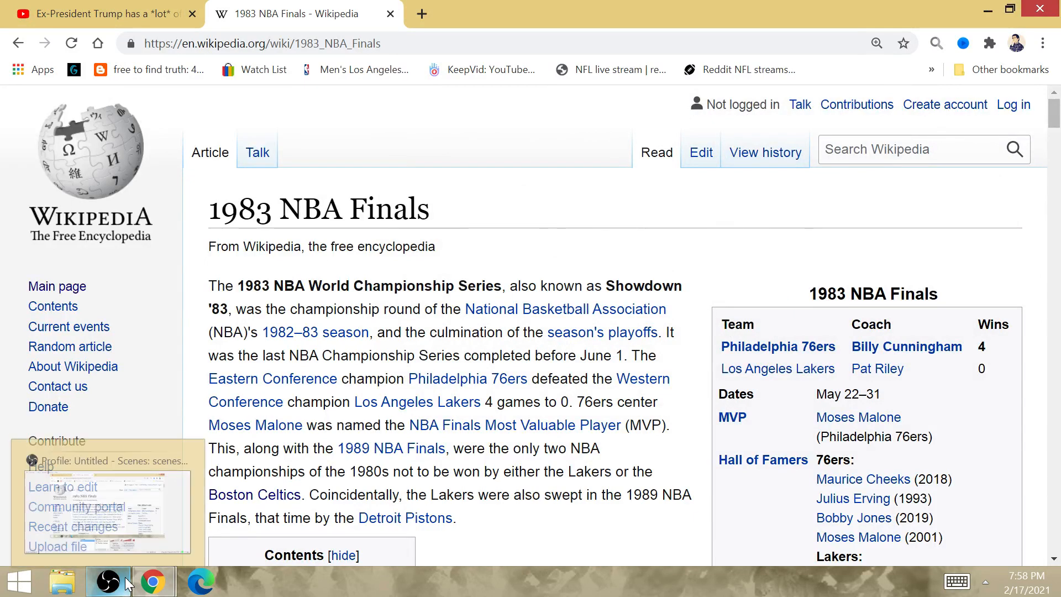
# - Bring the OBS recording window to the front
pyautogui.click(108, 580)
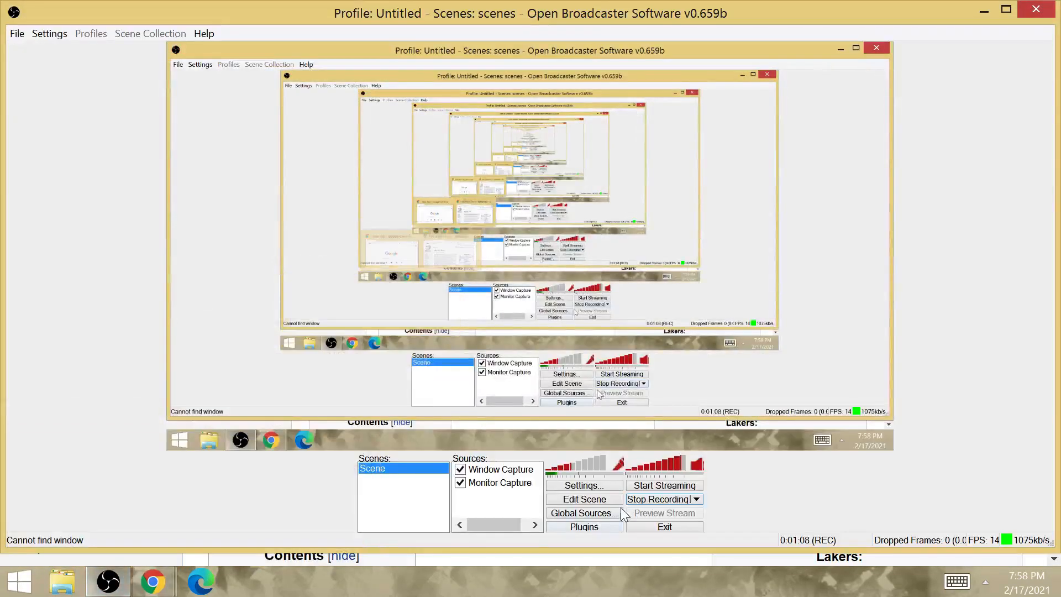
pyautogui.moveTo(155, 580)
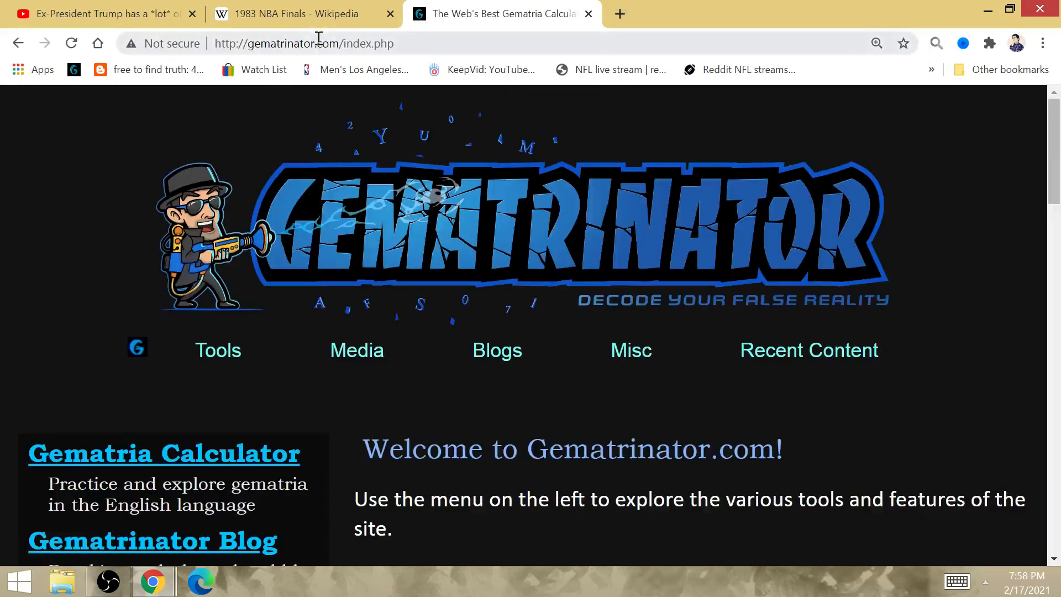
# - Check 2021 minus 1983 equals 38 in the omnibox, then clear the query
pyautogui.click(306, 43)
pyautogui.write('1983 nba champion')
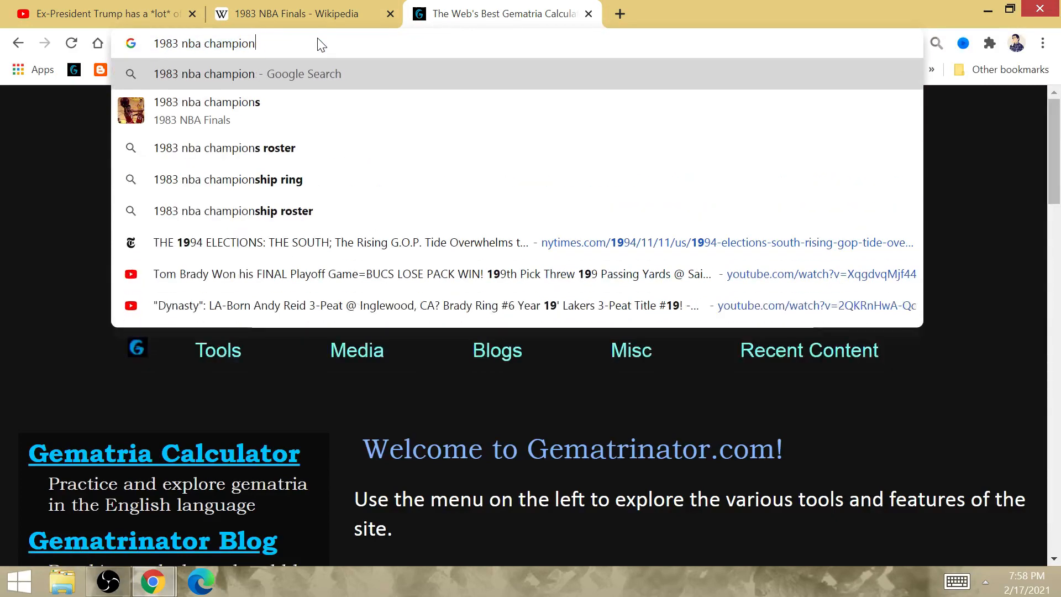
pyautogui.press('Backspace')
pyautogui.write('2021-1983')
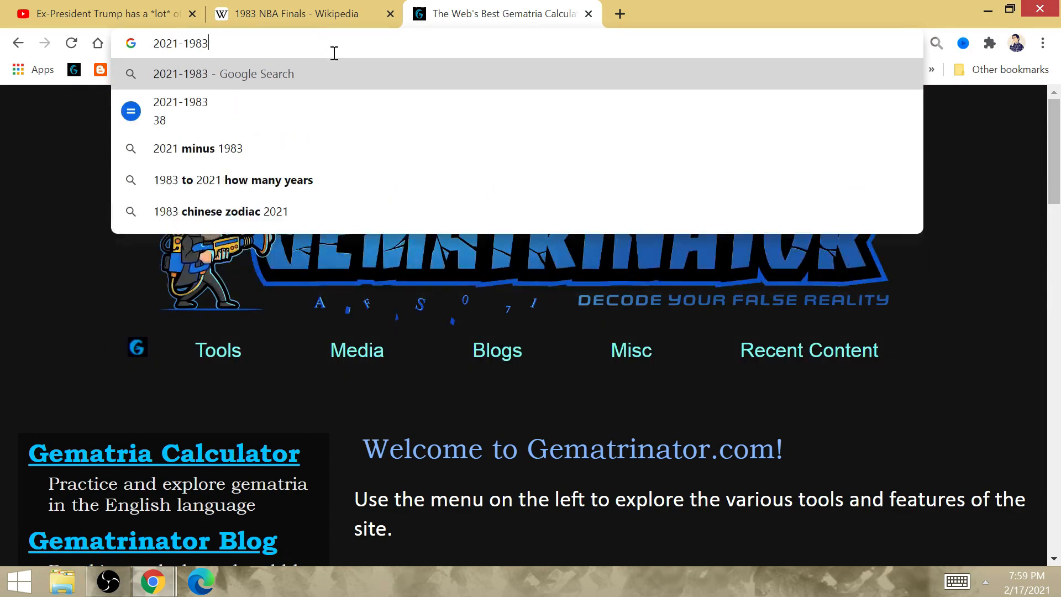
pyautogui.press('Backspace')
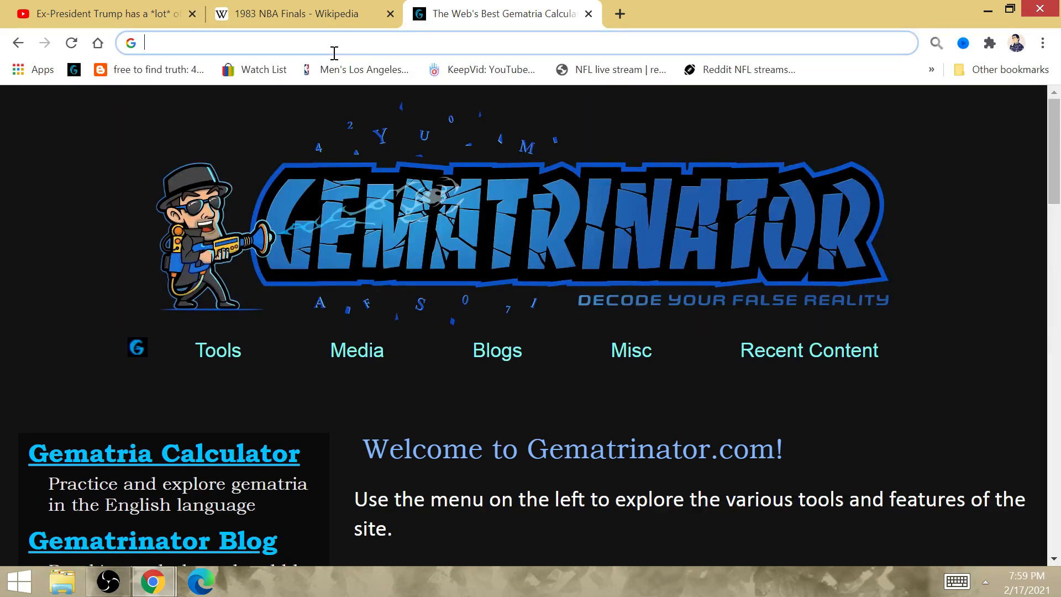
# - Test gematria values for pat, los angeles, harris, kamala and riley in the calculator
pyautogui.write('25+')
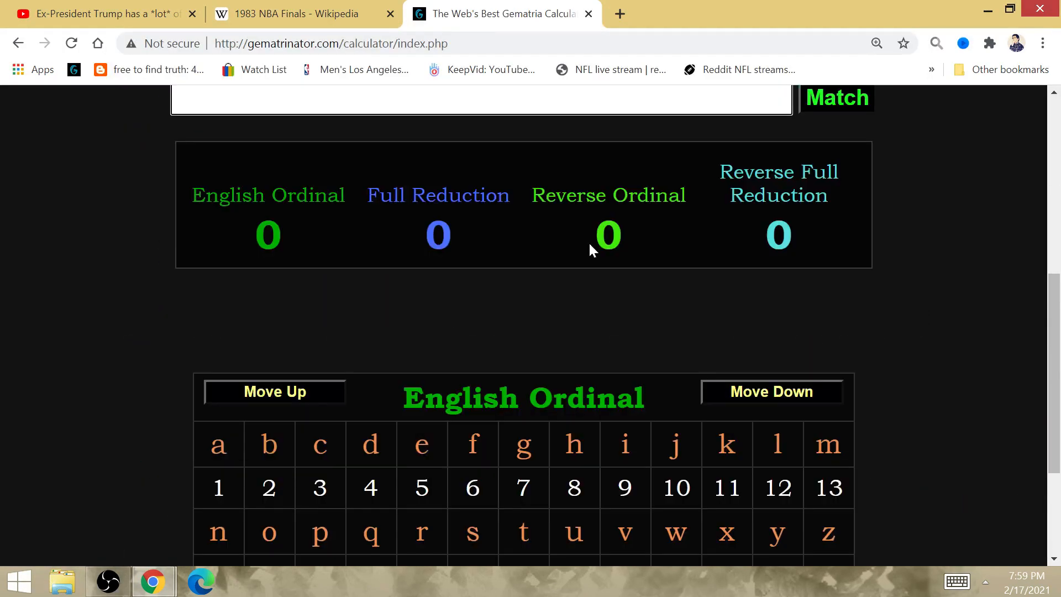
pyautogui.write('pat')
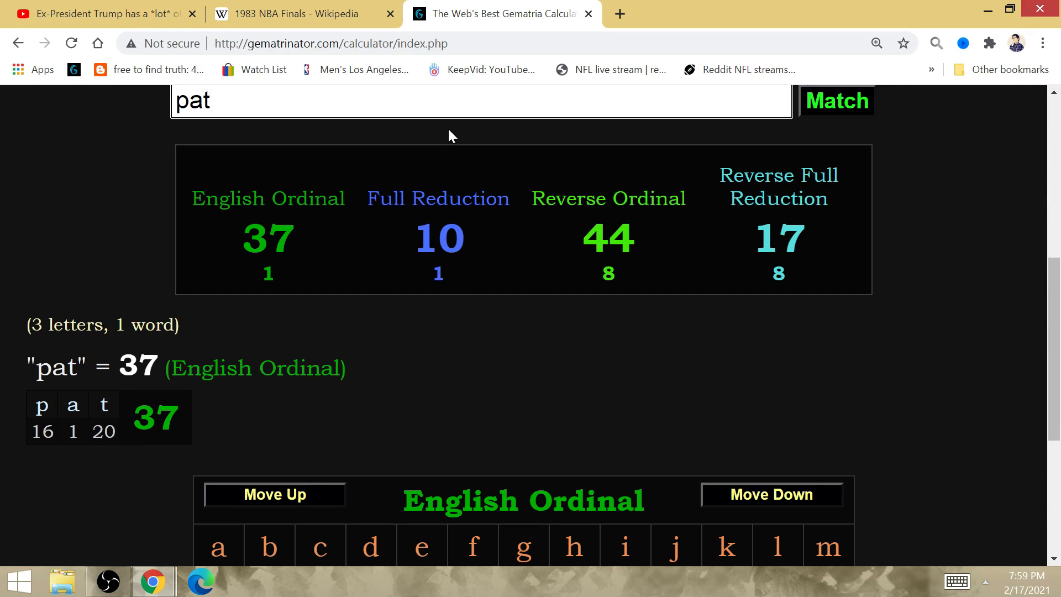
pyautogui.write('ph')
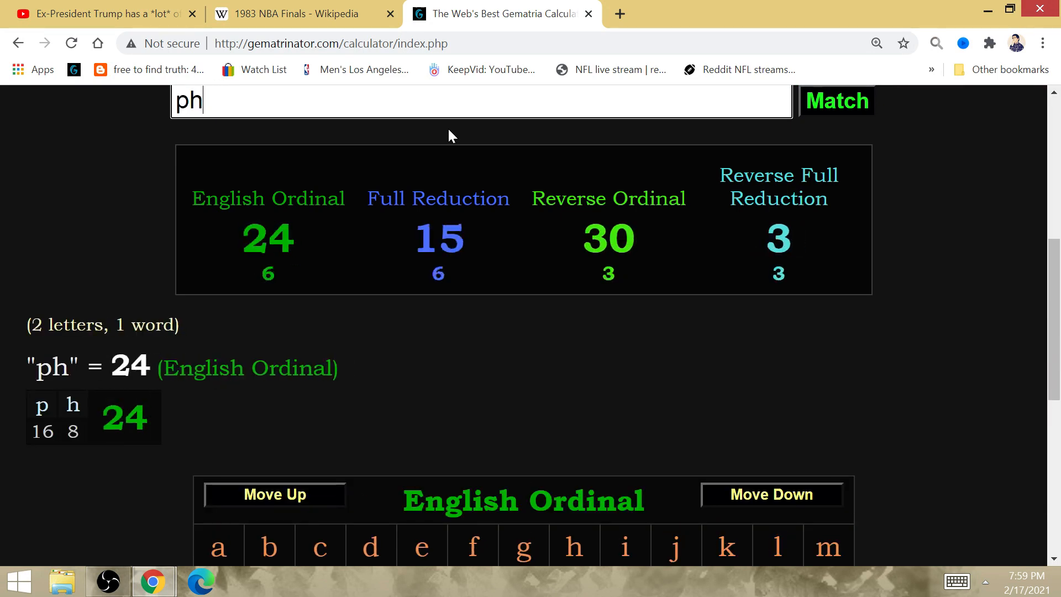
pyautogui.write('los angele')
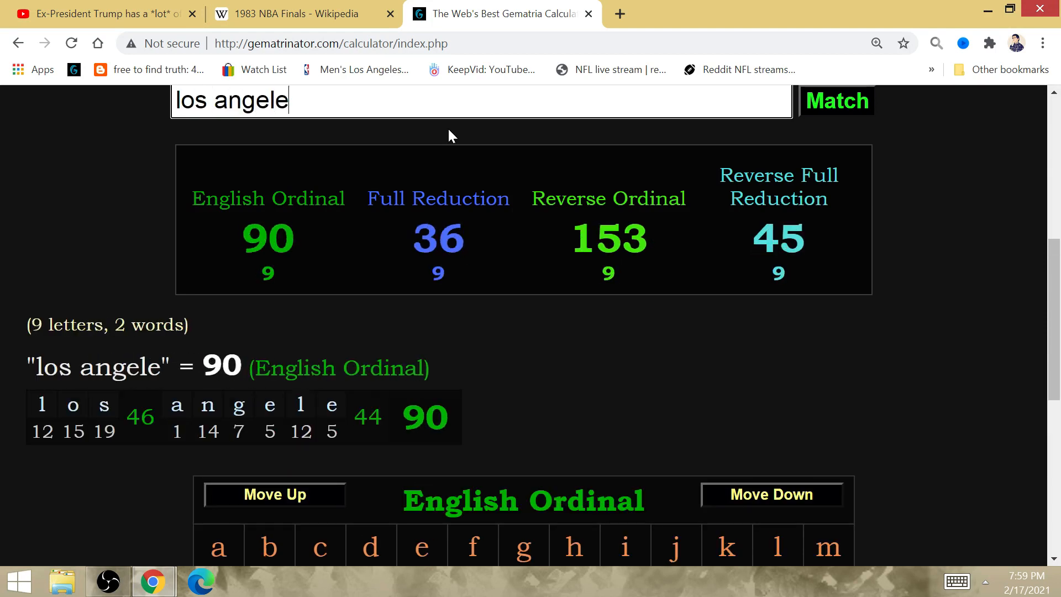
pyautogui.write('h')
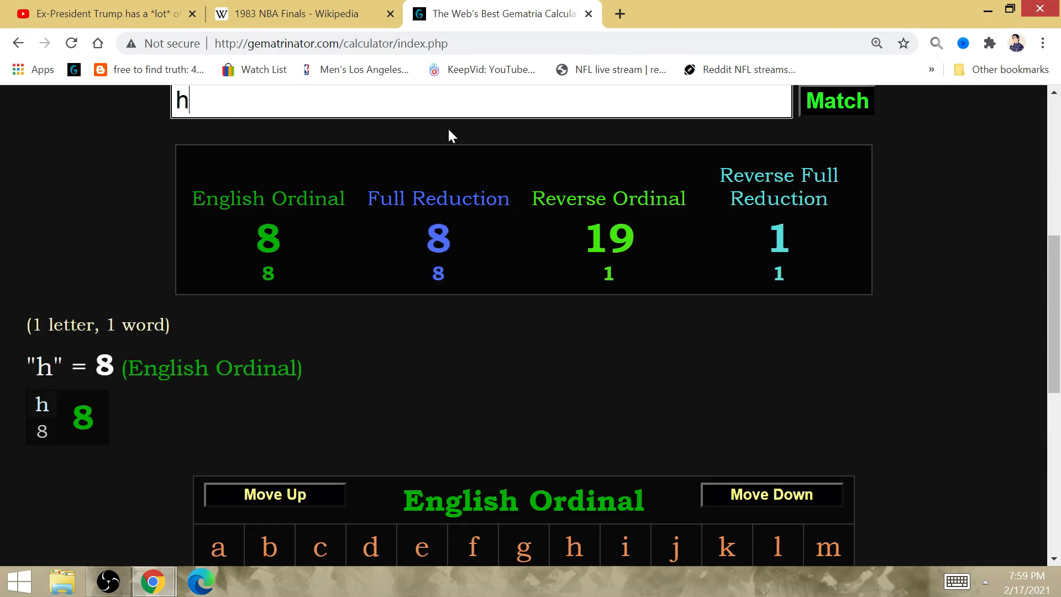
pyautogui.write('arris')
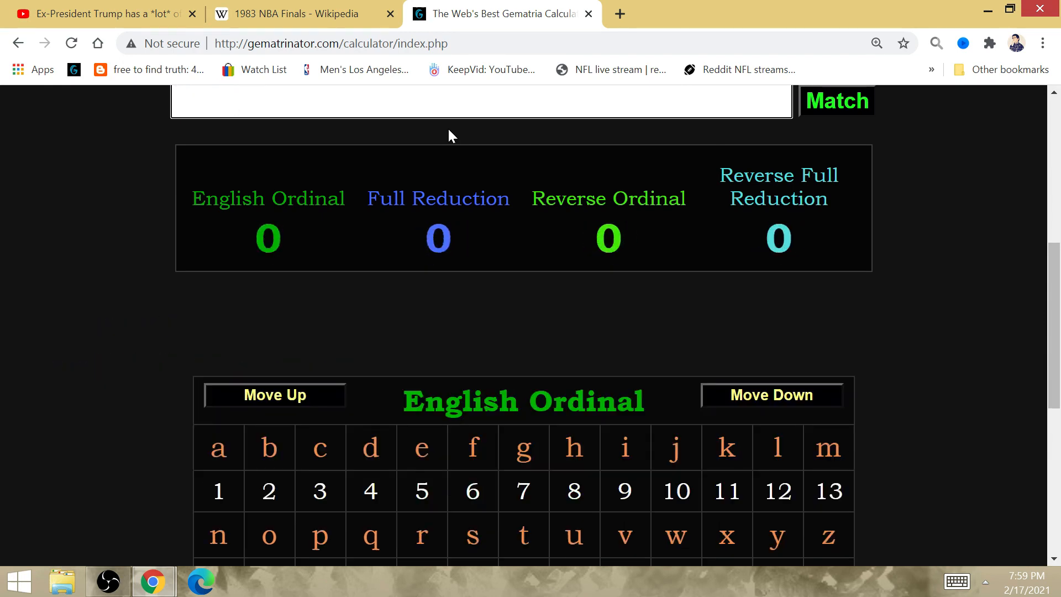
pyautogui.write('k')
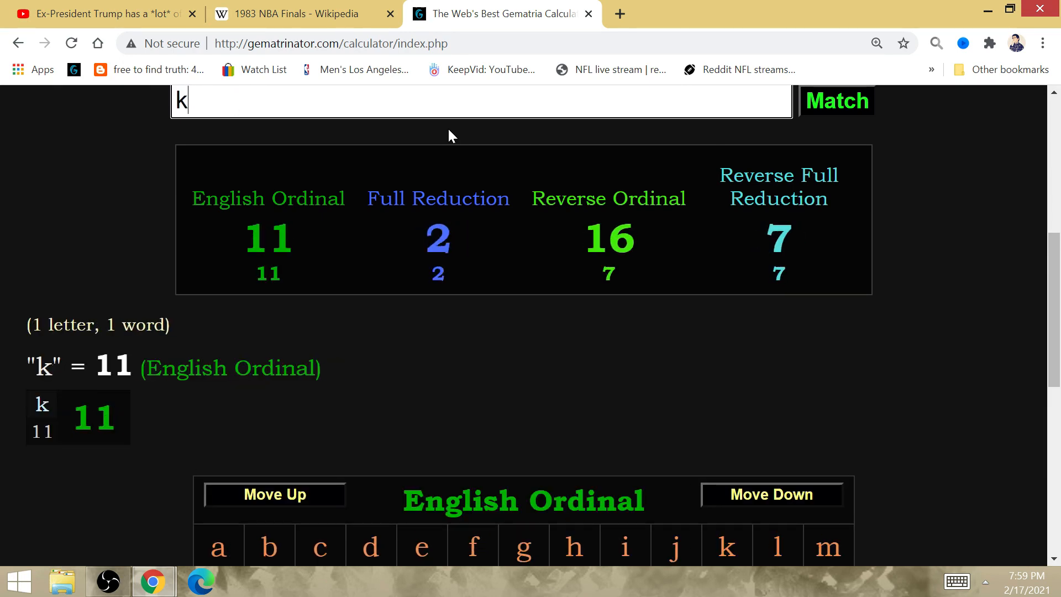
pyautogui.write('amala h')
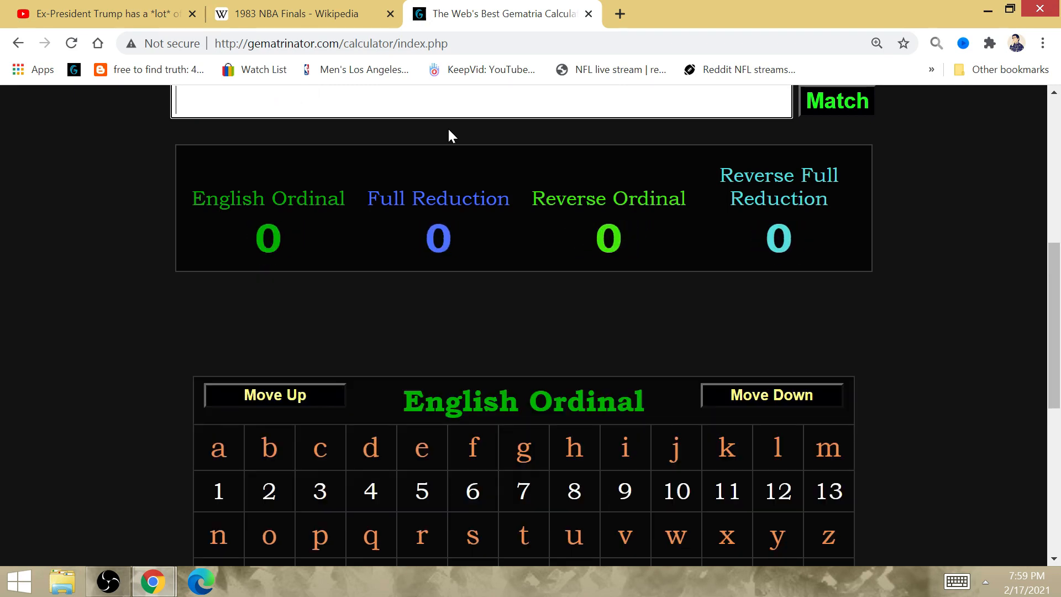
pyautogui.write('riley')
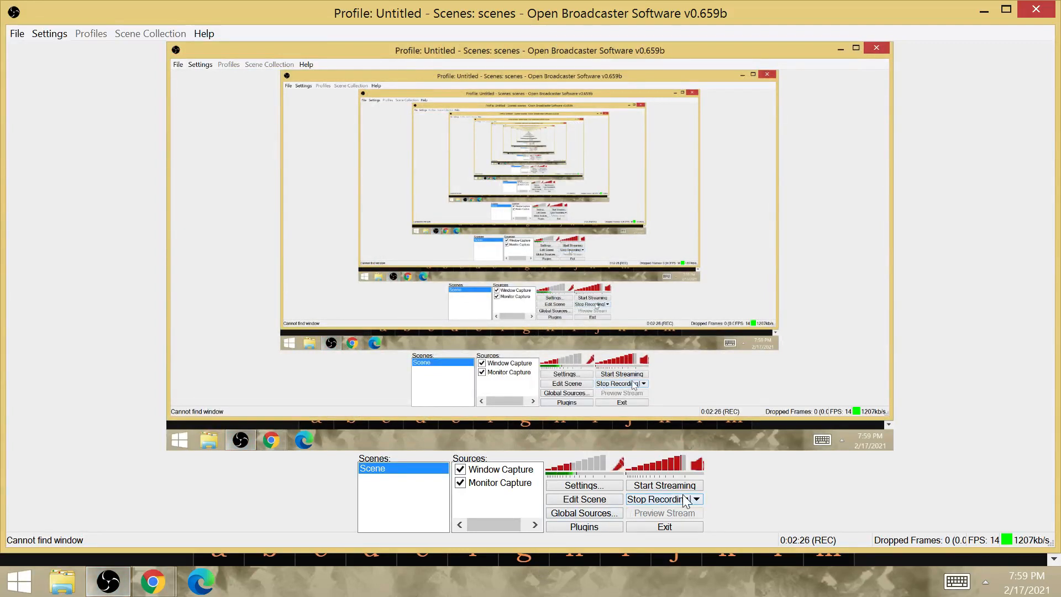
pyautogui.moveTo(676, 506)
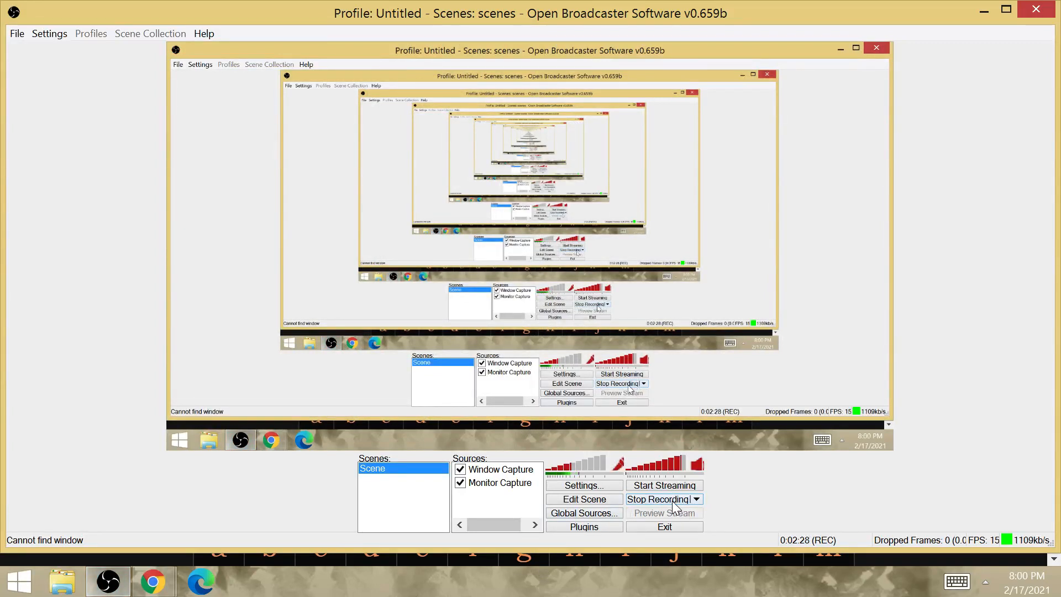